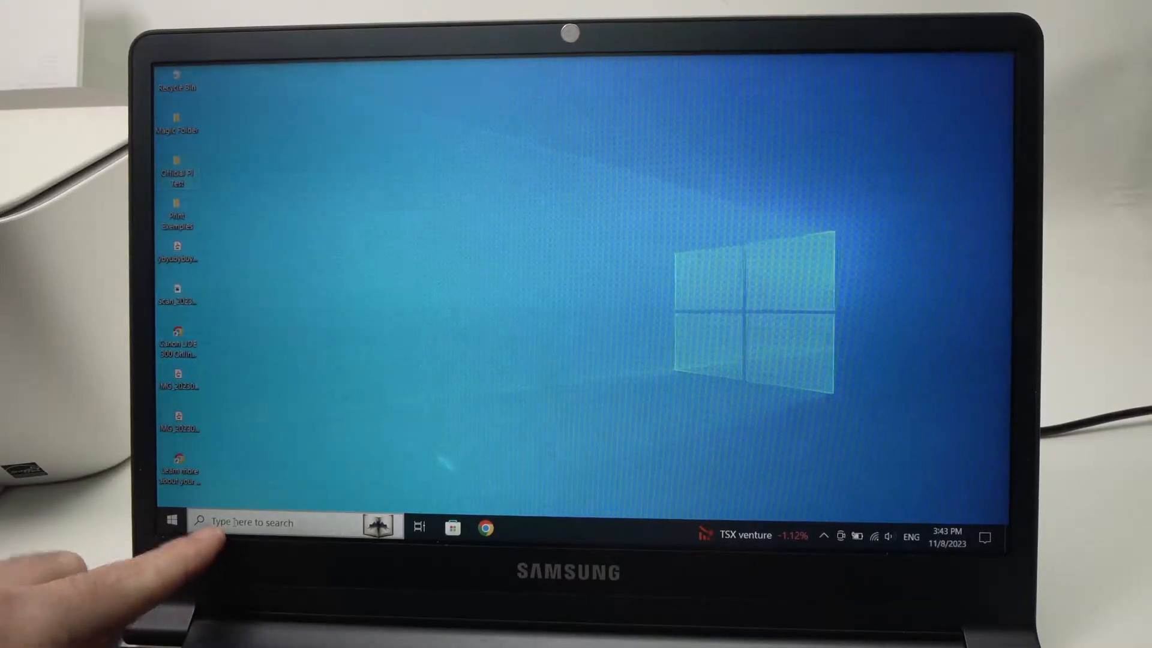
# - Search 'services' in the taskbar so the Services app appears as best match
pyautogui.click(253, 522)
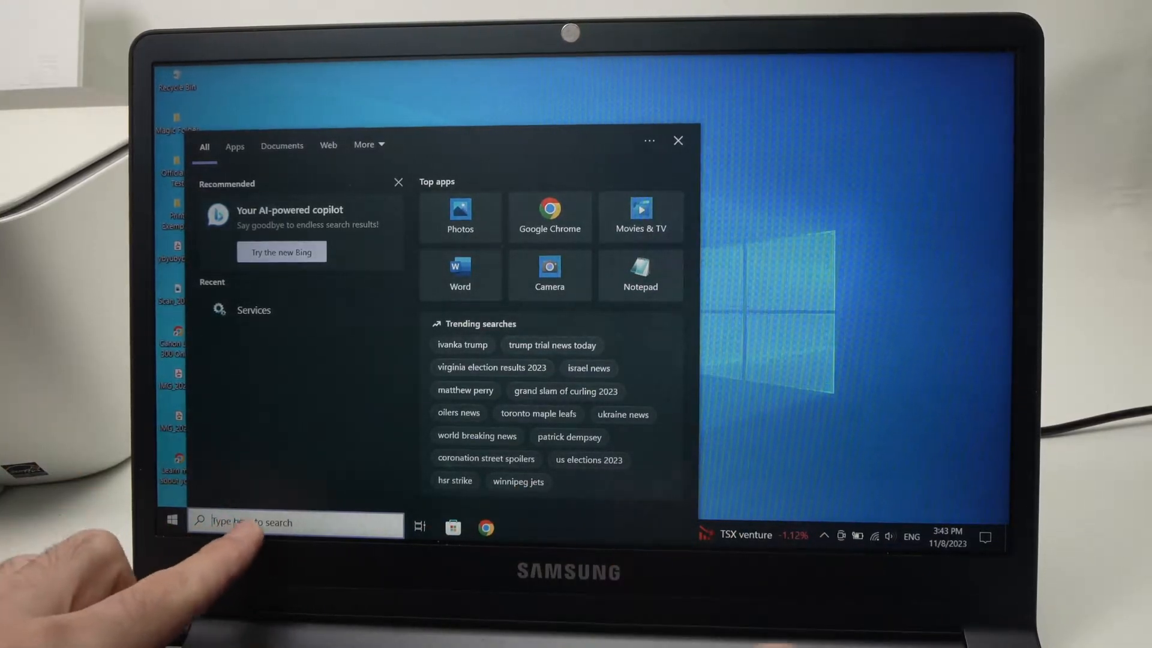
pyautogui.write('services')
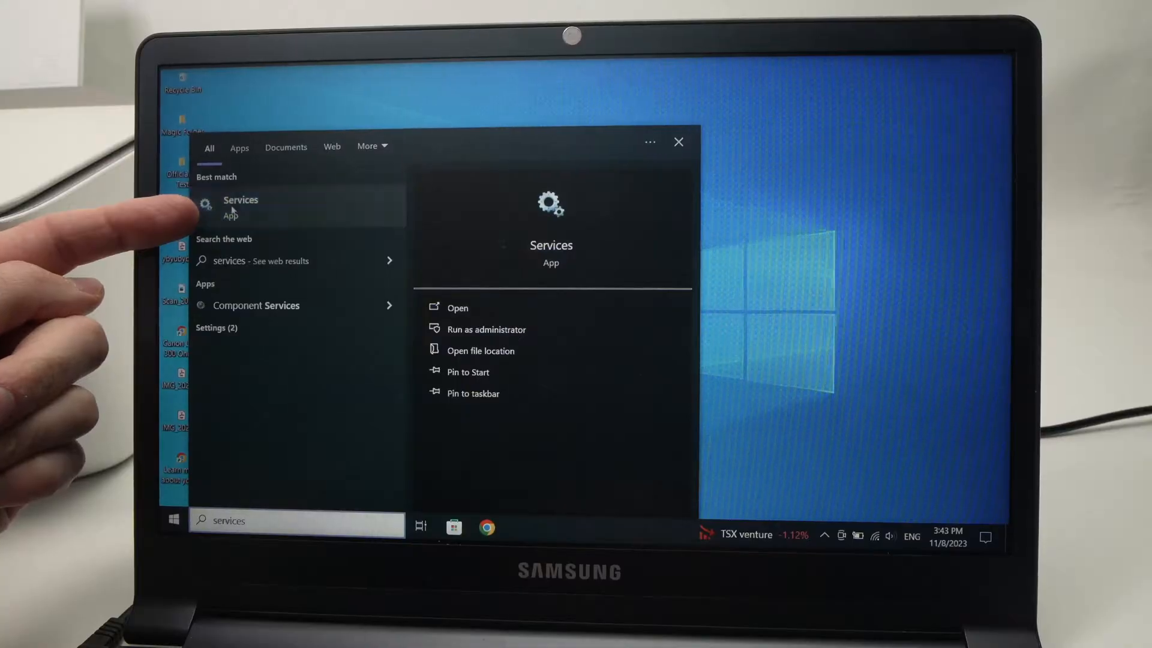
# - Launch the Services console and scroll its list down to the P entries near Print Spooler
pyautogui.click(240, 206)
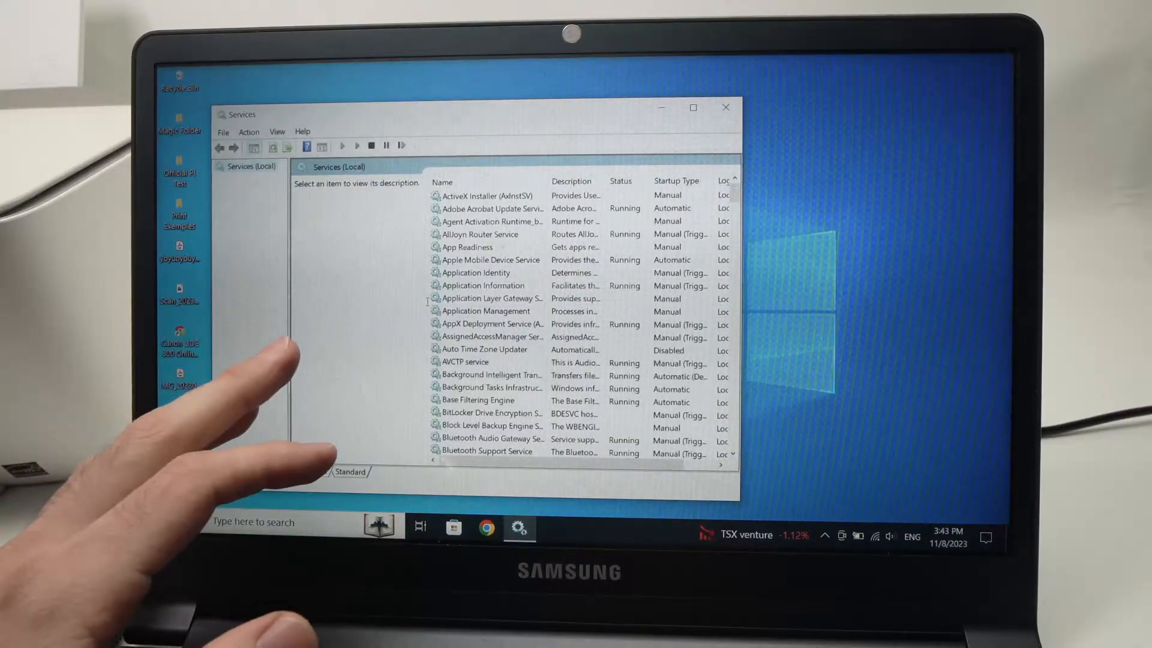
pyautogui.moveTo(465, 361)
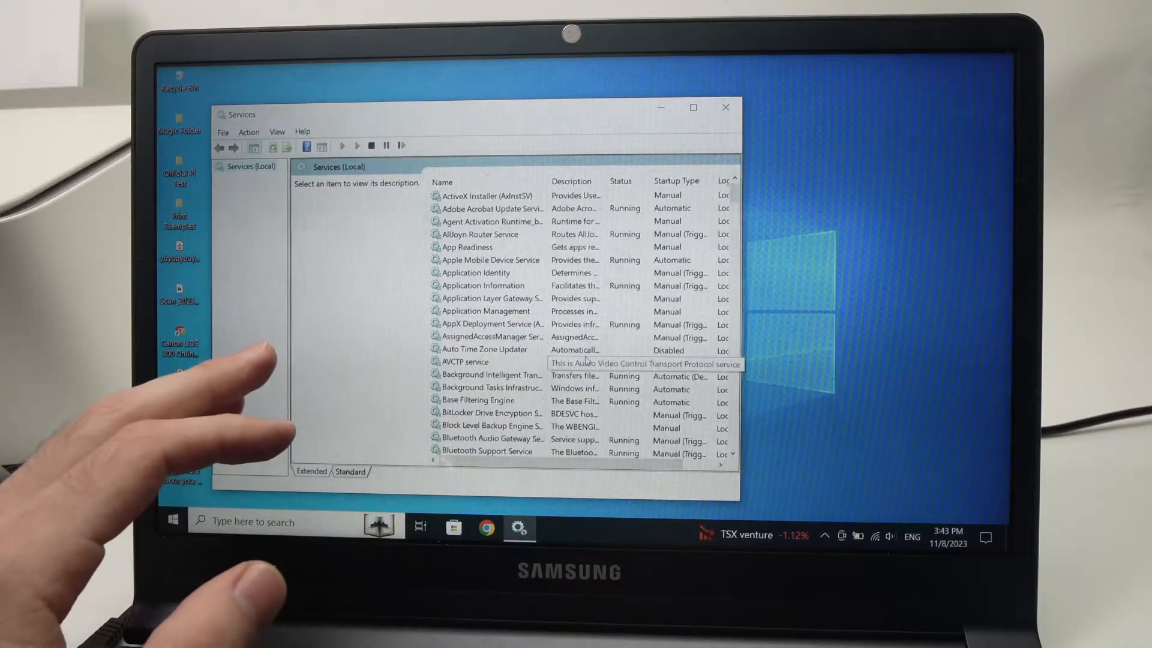
pyautogui.scroll(-3)
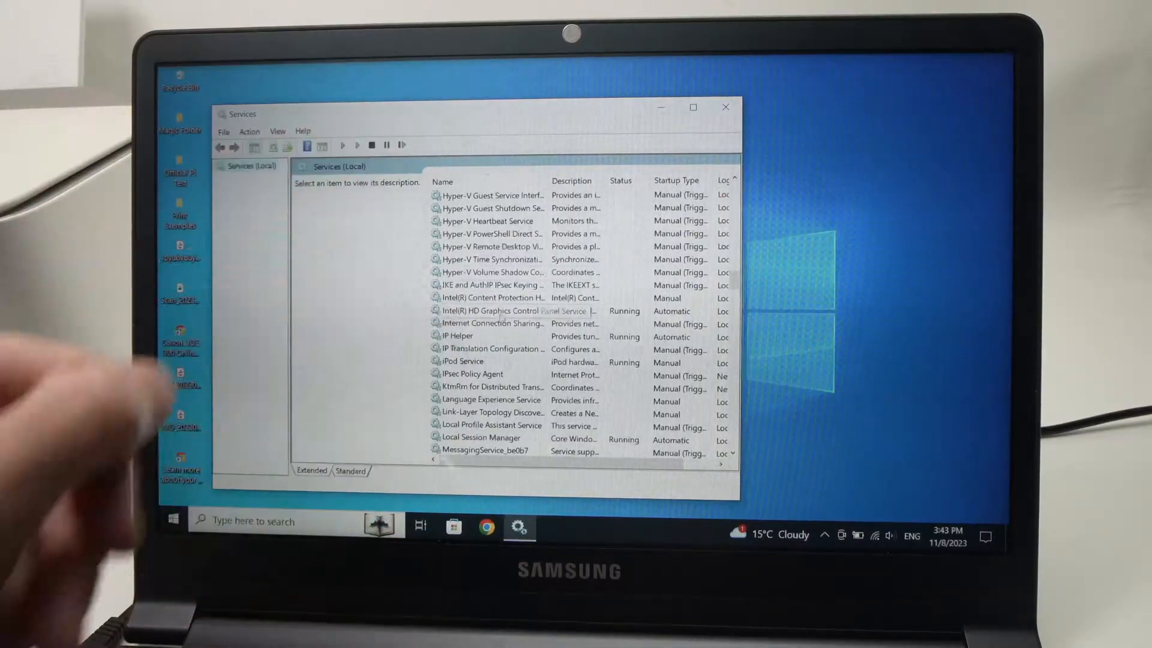
pyautogui.click(514, 311)
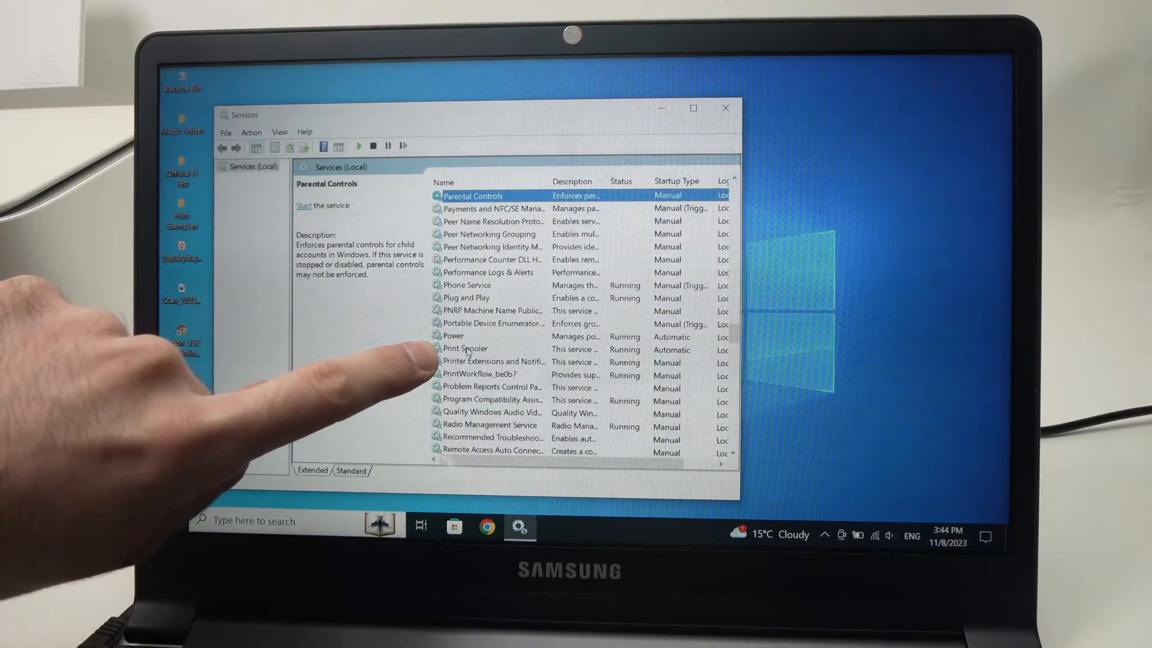
# - Restart Print Spooler from its context menu so it returns to Running, Automatic startup
pyautogui.click(464, 348)
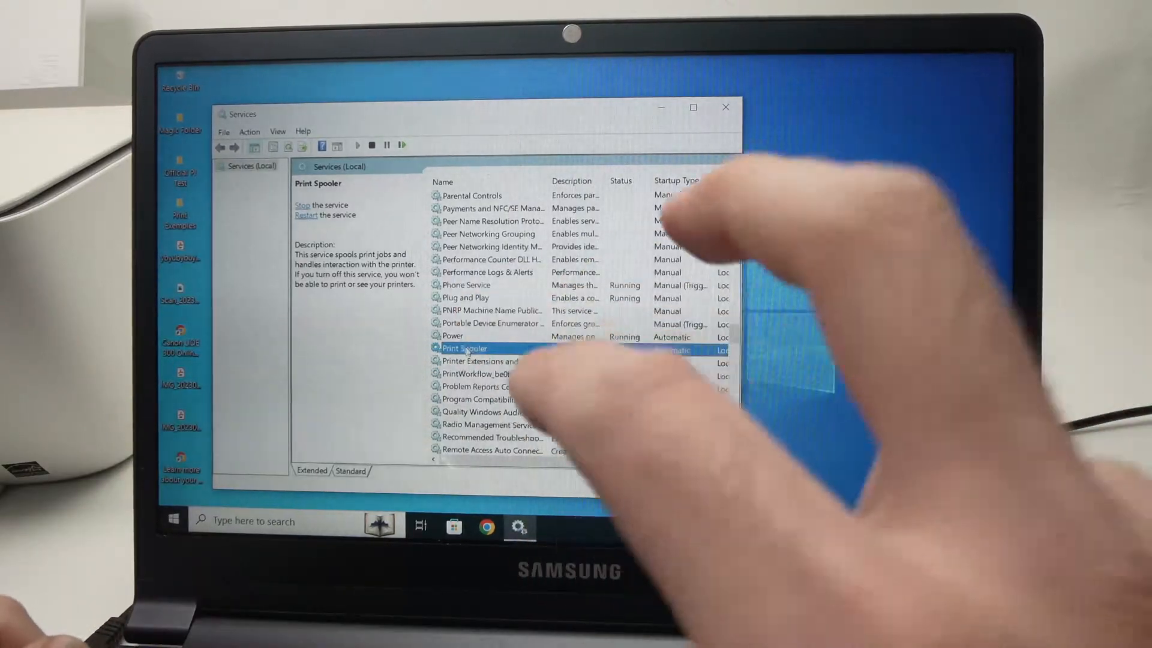
pyautogui.rightClick(463, 348)
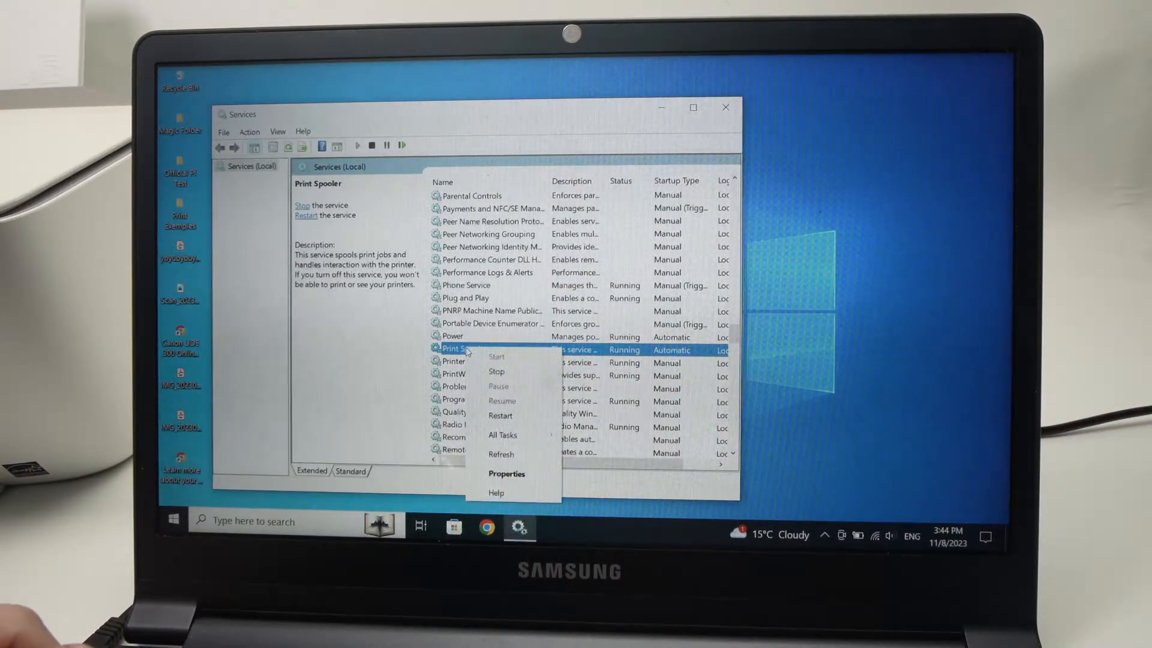
pyautogui.moveTo(500, 417)
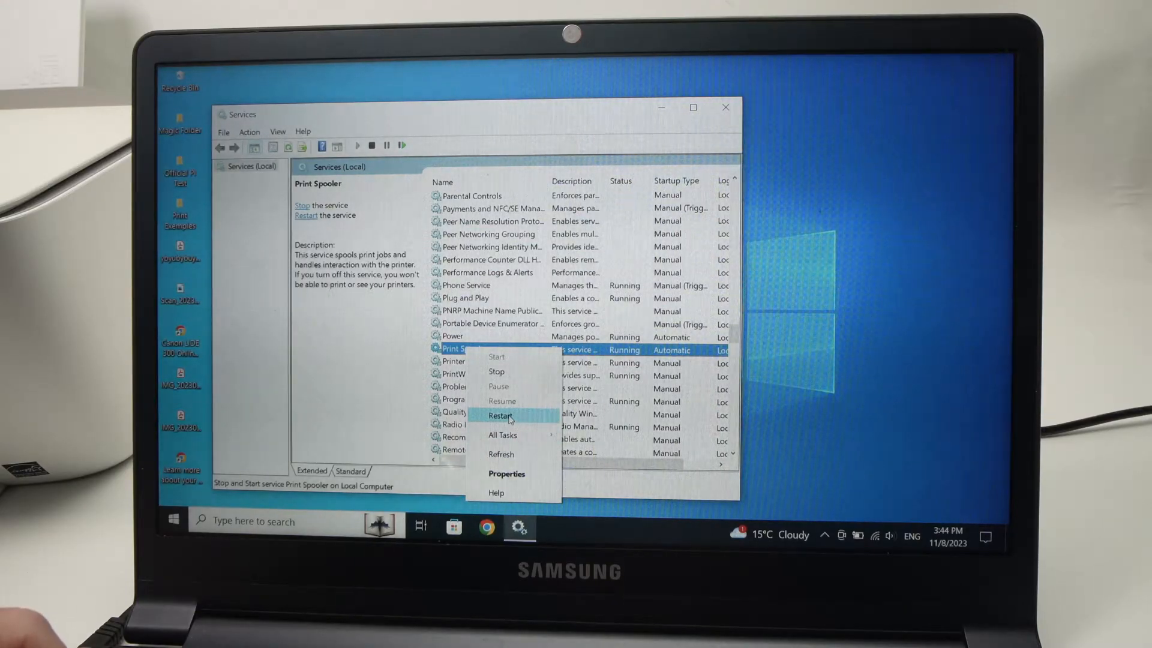
pyautogui.click(500, 417)
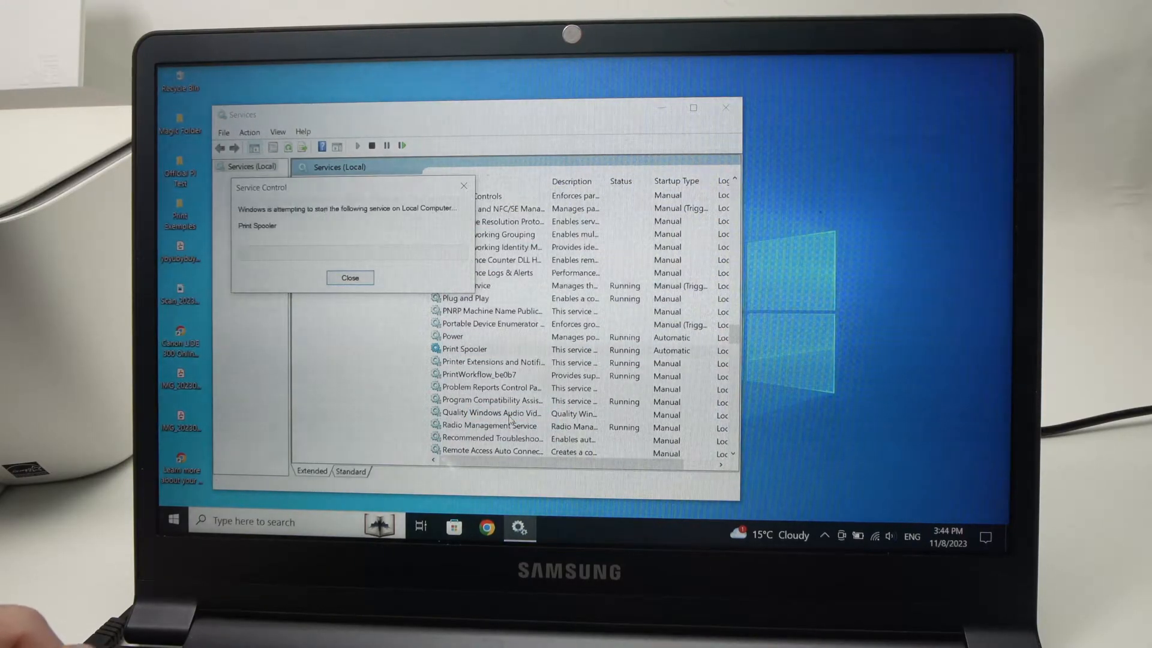
pyautogui.click(350, 277)
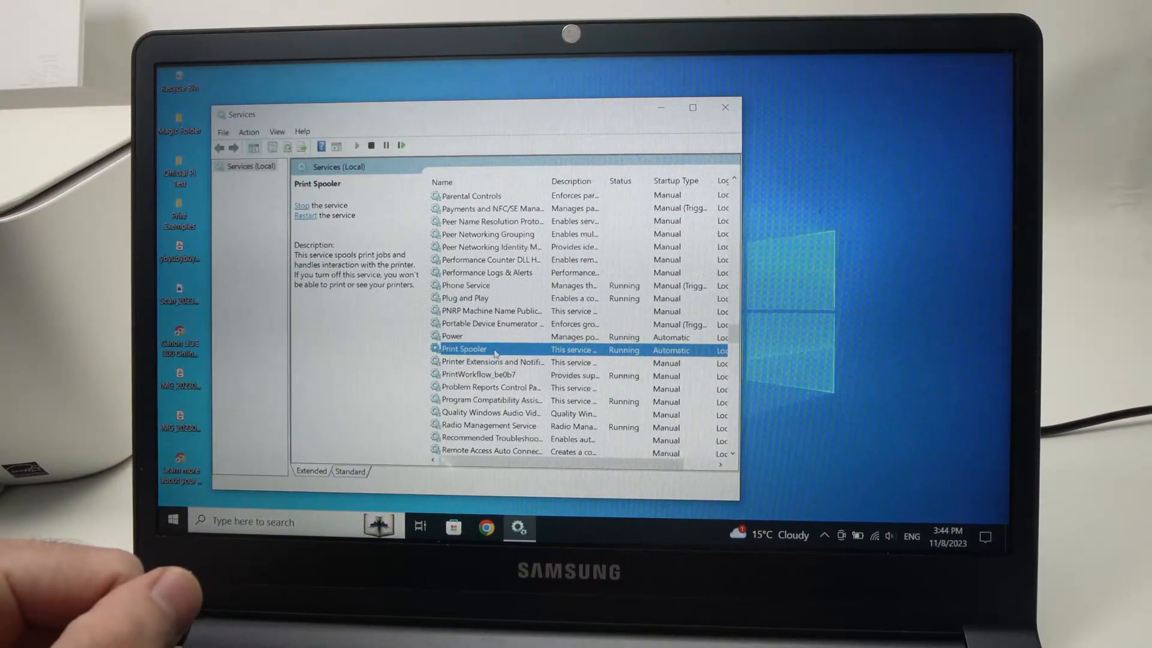
# - Stop Print Spooler from its context menu so it no longer shows Running
pyautogui.rightClick(464, 349)
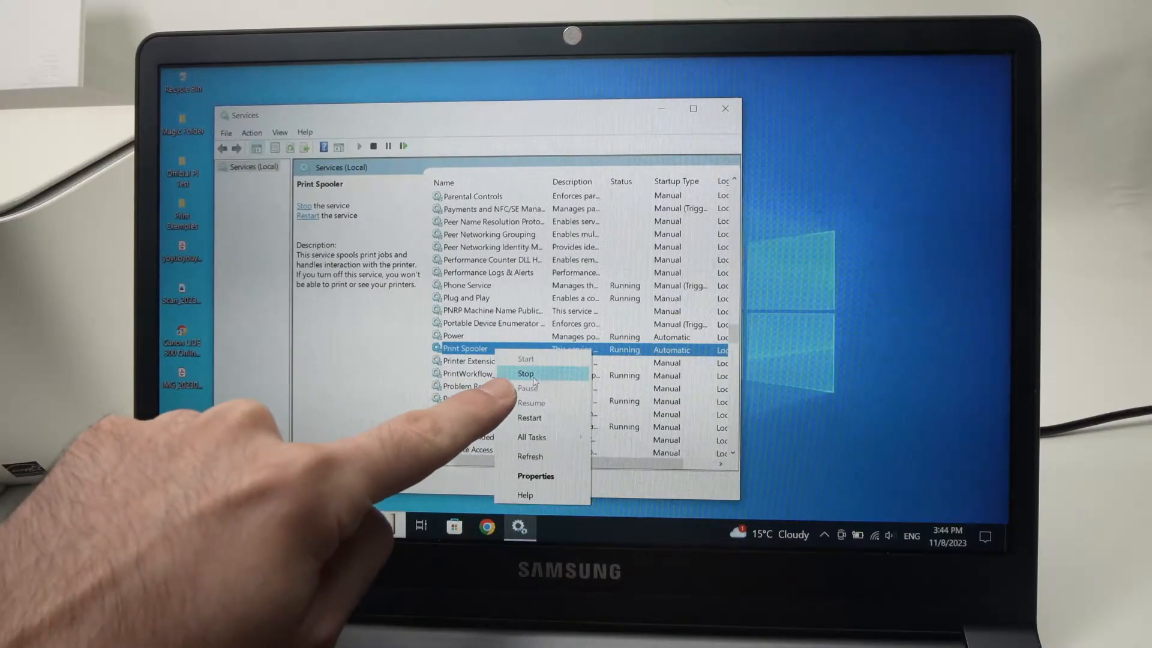
pyautogui.click(526, 374)
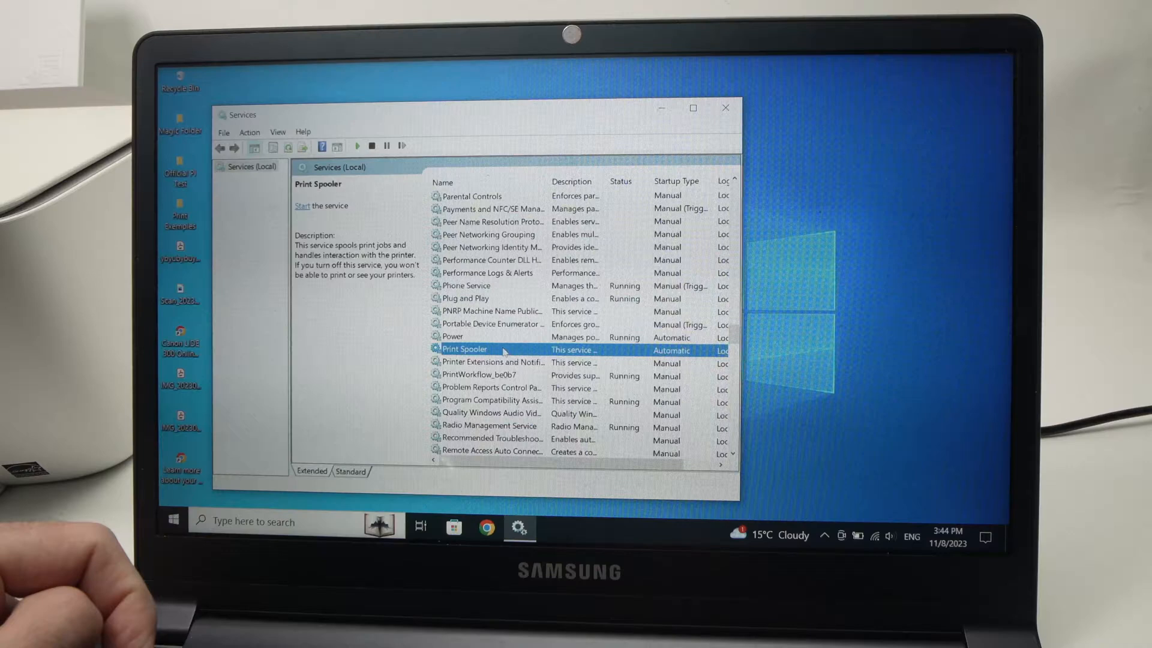
# - Start Print Spooler again from its context menu so its status shows Running
pyautogui.rightClick(463, 348)
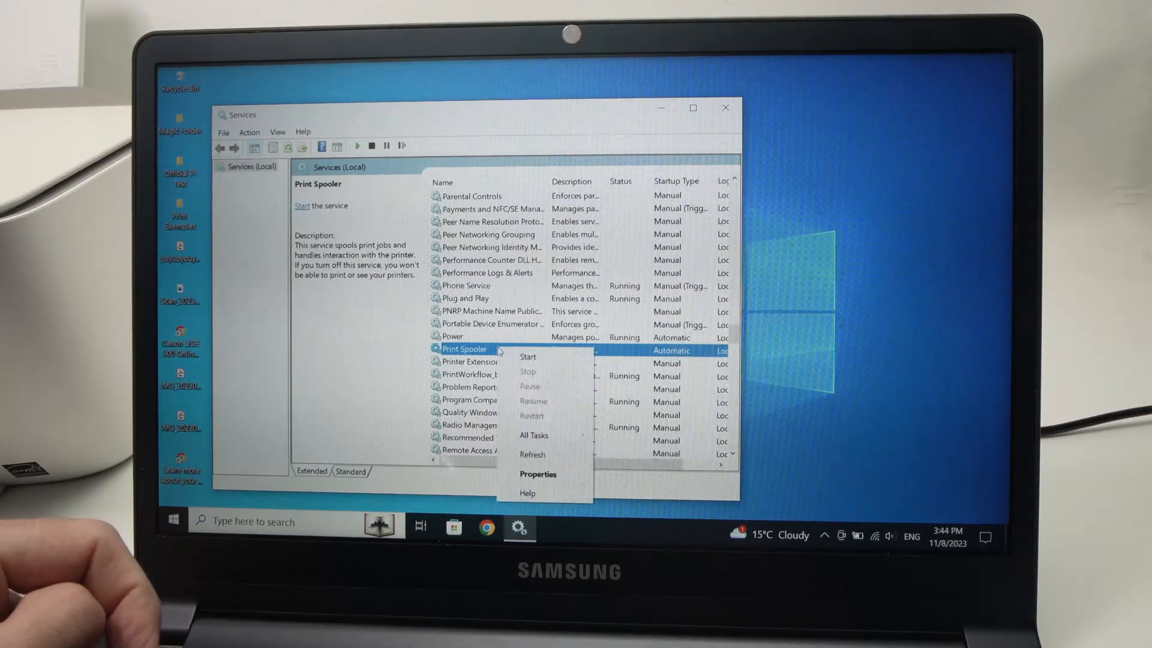
pyautogui.moveTo(528, 357)
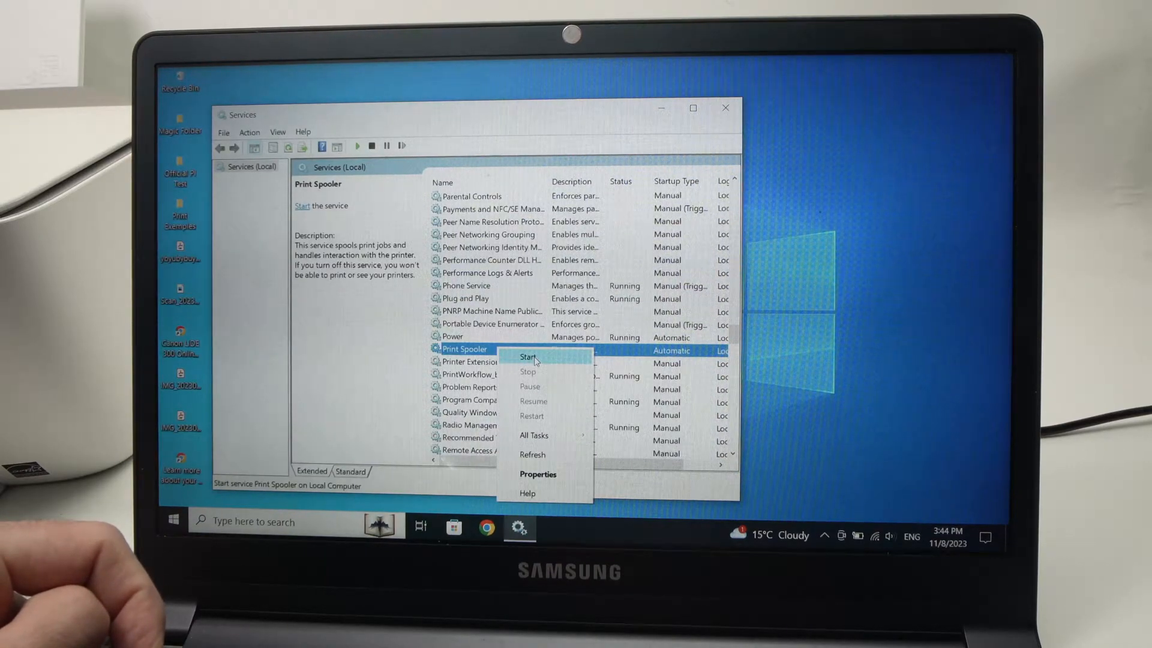
pyautogui.click(527, 357)
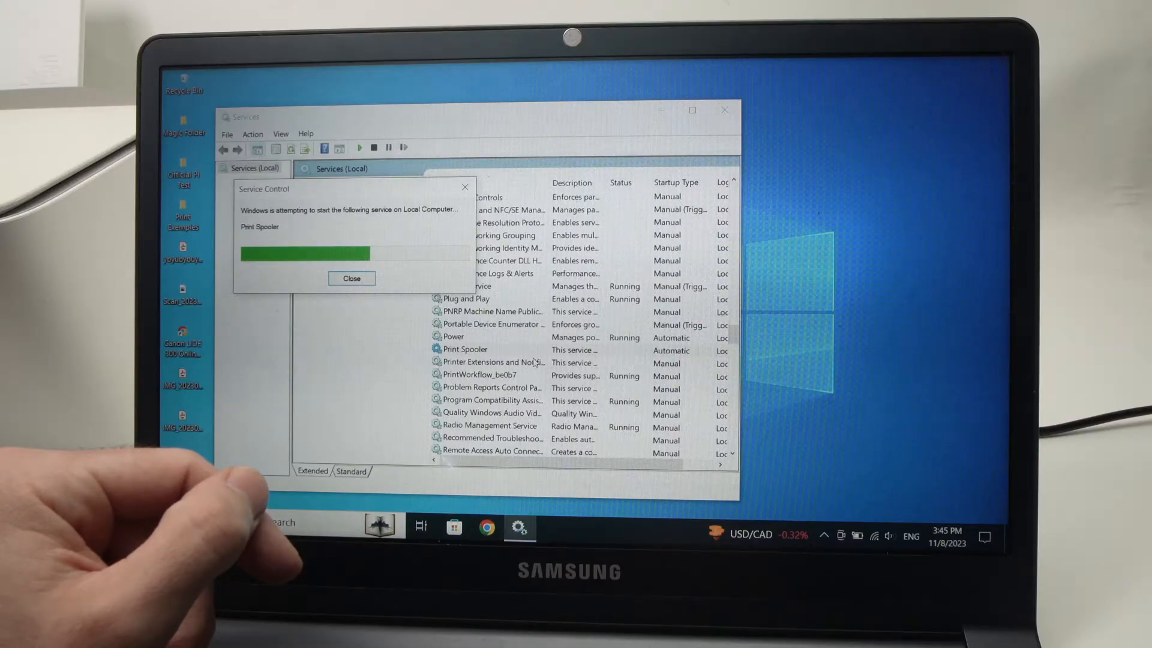
pyautogui.click(351, 277)
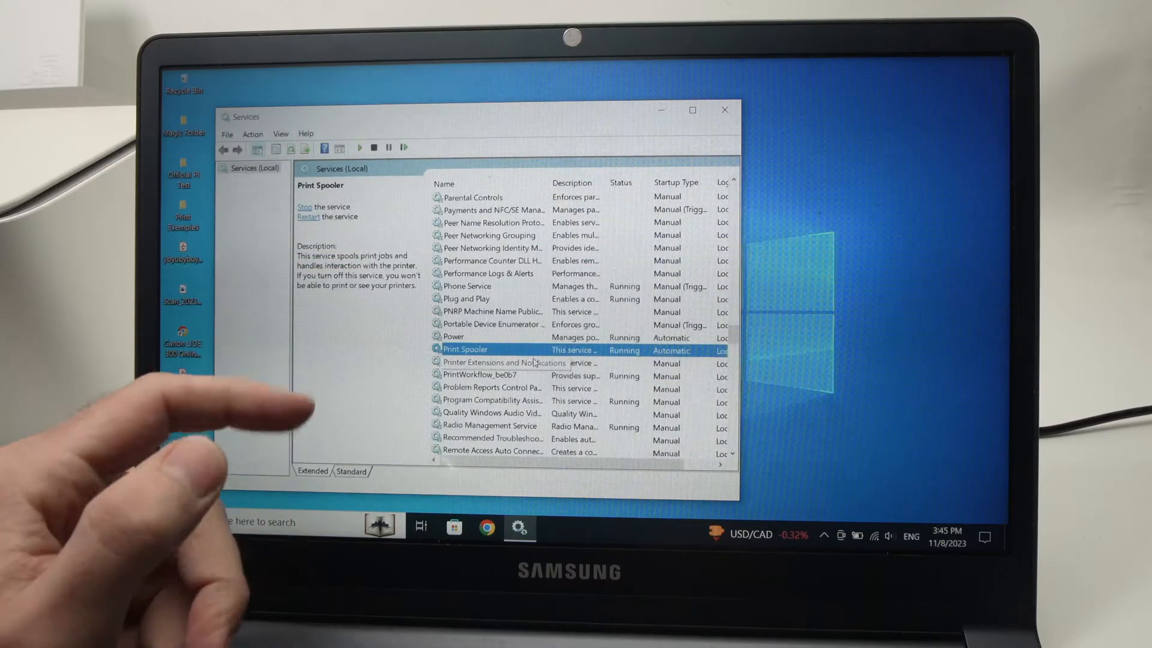